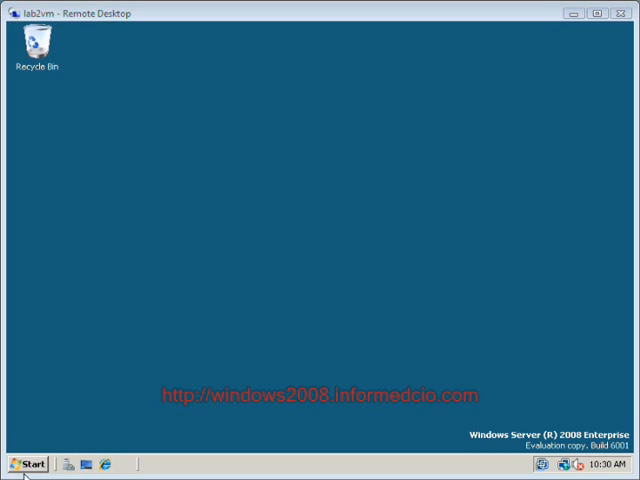
- Launch Server Manager from the Quick Launch bar to show the LAB2VM server summary
left_click(28, 464)
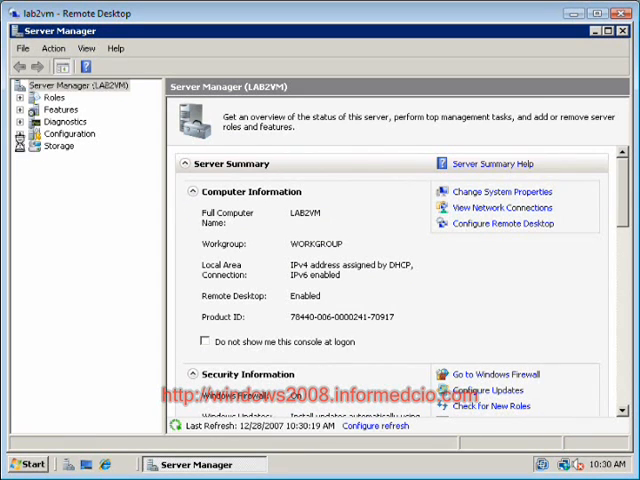
- Expand Storage and show Disk Management listing C: plus unallocated 2 GB Disks 1 and 2
left_click(20, 144)
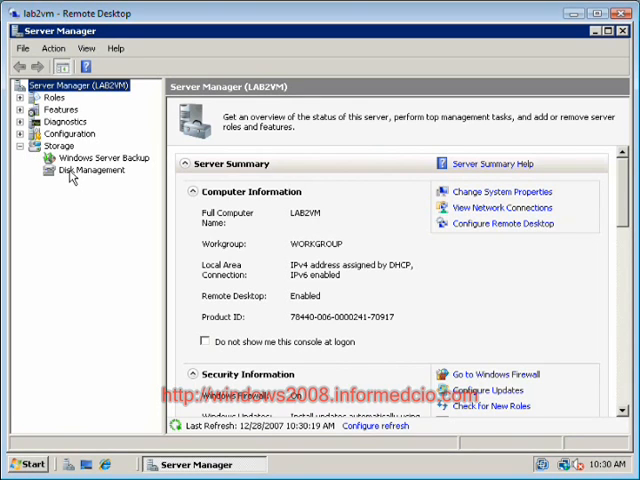
left_click(92, 170)
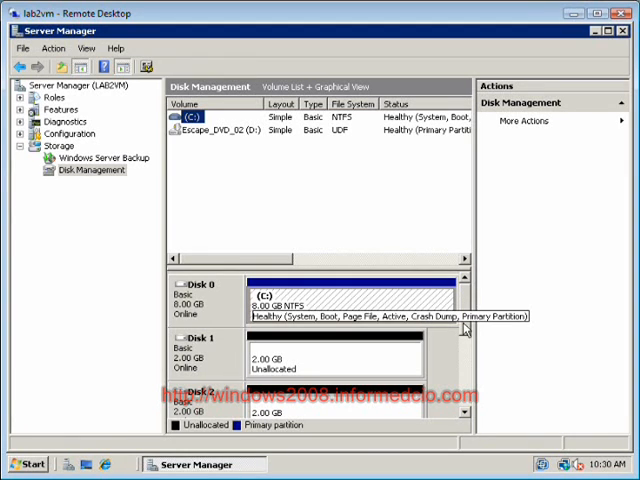
scroll("down", 3)
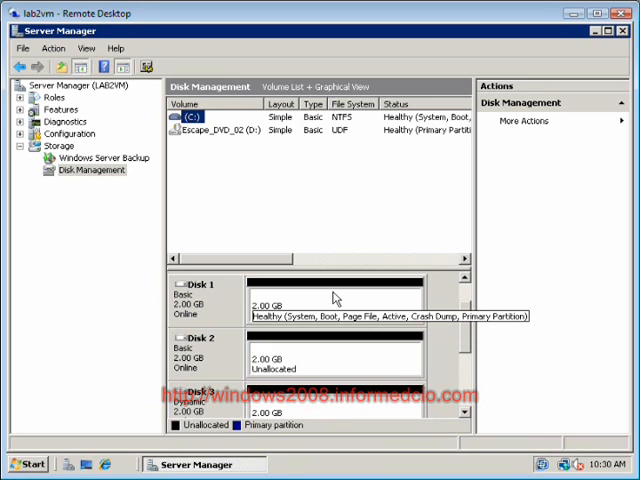
- Create a full-size 2 GB NTFS simple volume E: (quick format) on Disk 1's unallocated space
right_click(336, 296)
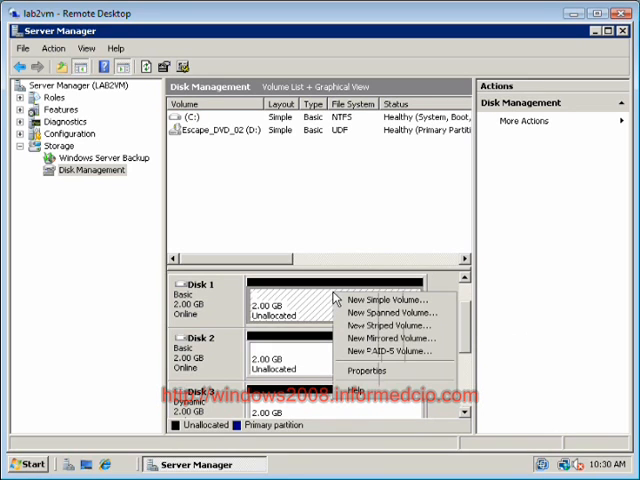
mouse_move(388, 300)
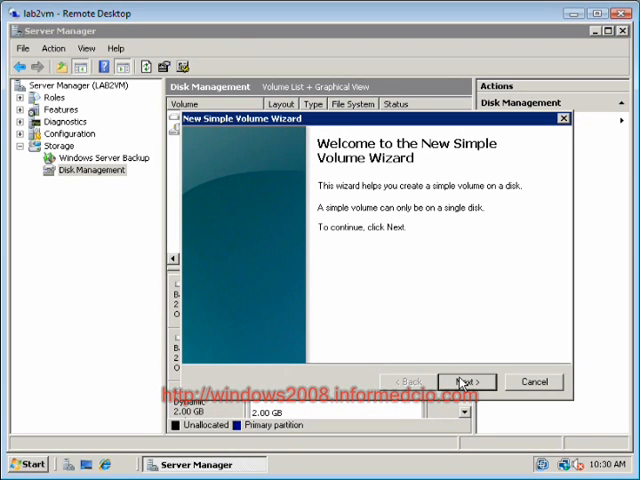
left_click(466, 380)
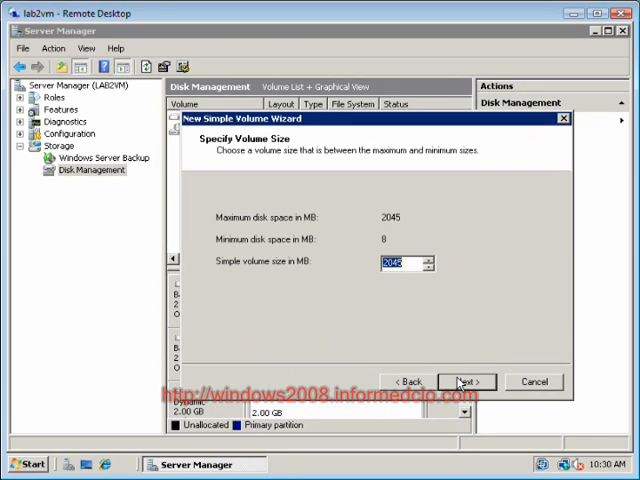
left_click(466, 380)
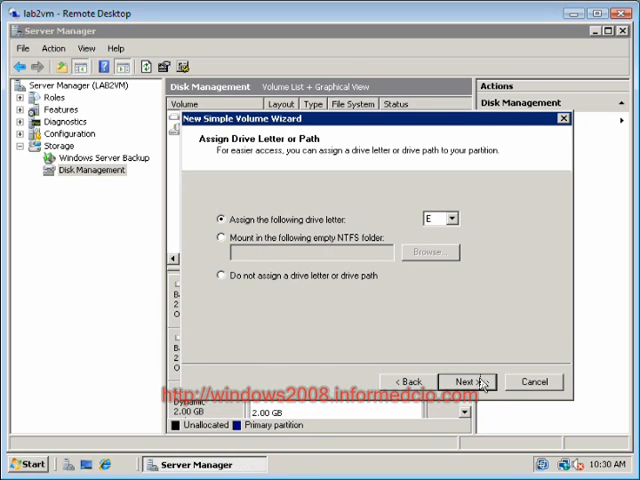
left_click(464, 380)
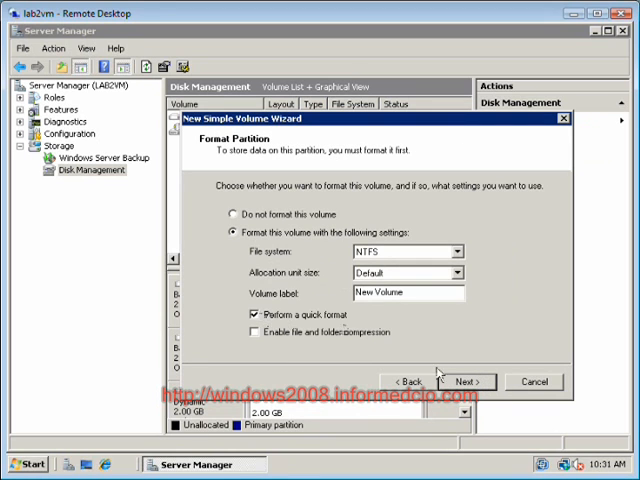
left_click(468, 380)
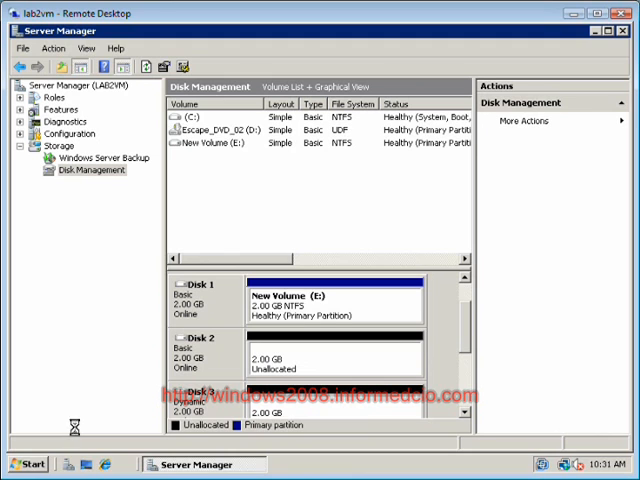
- Explore from Start, check New Volume (E:) properties show about 2 GB empty, then return to Disk Management
right_click(24, 464)
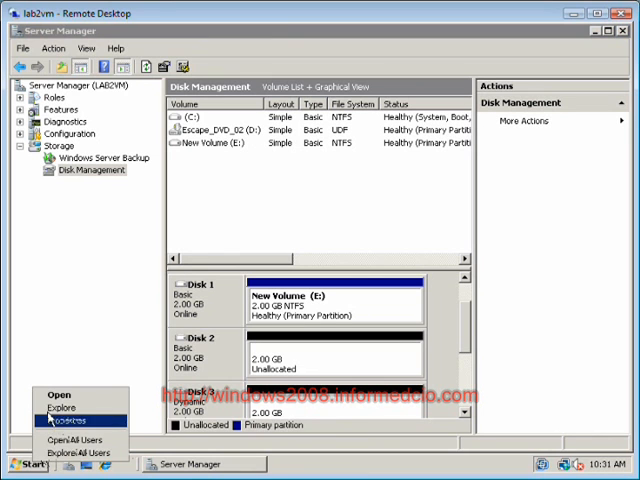
left_click(60, 420)
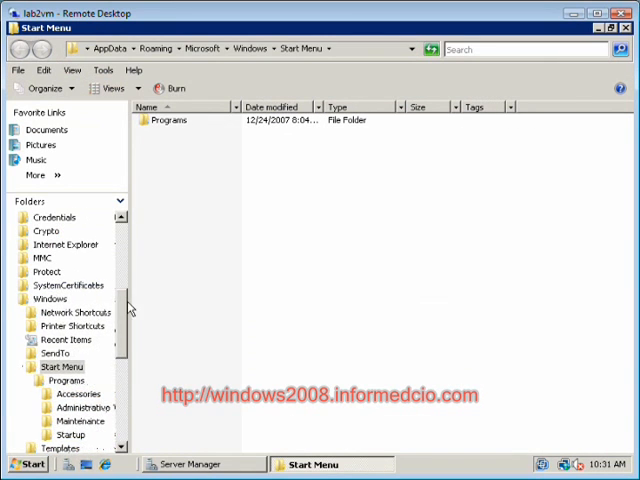
scroll("down", 3)
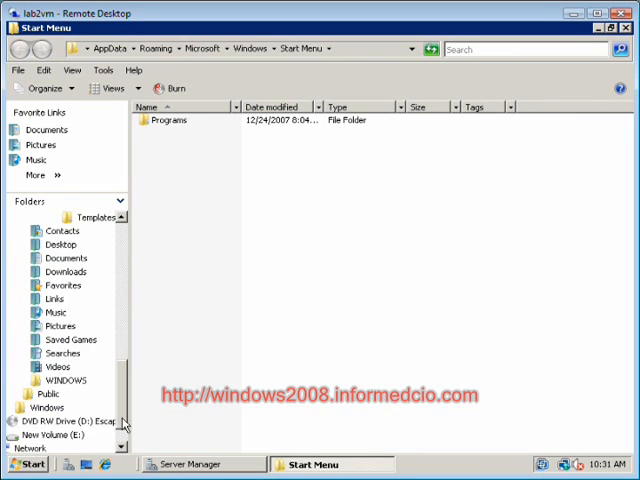
left_click(72, 394)
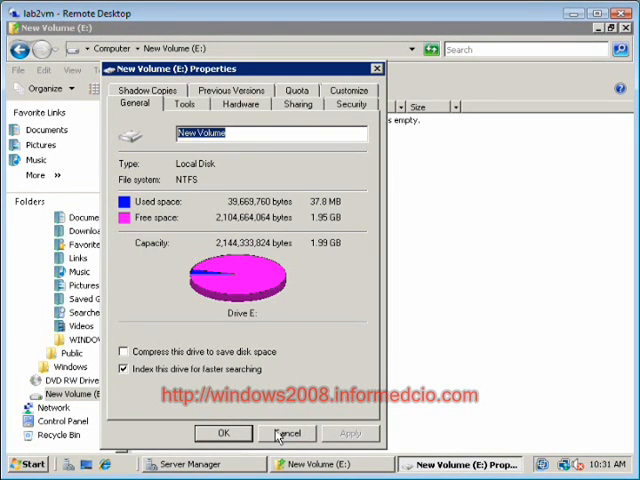
left_click(288, 432)
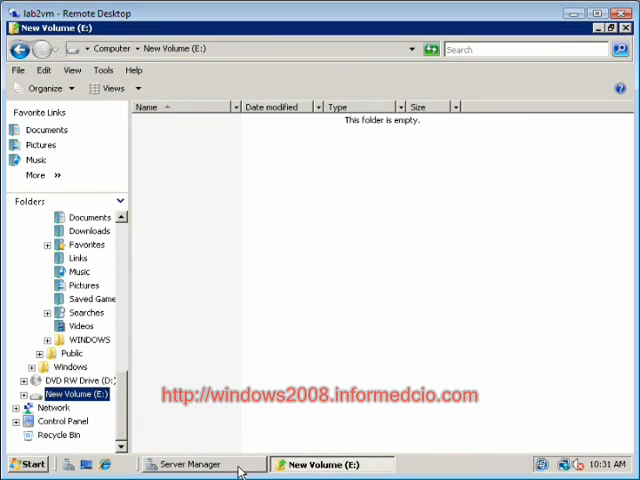
left_click(190, 464)
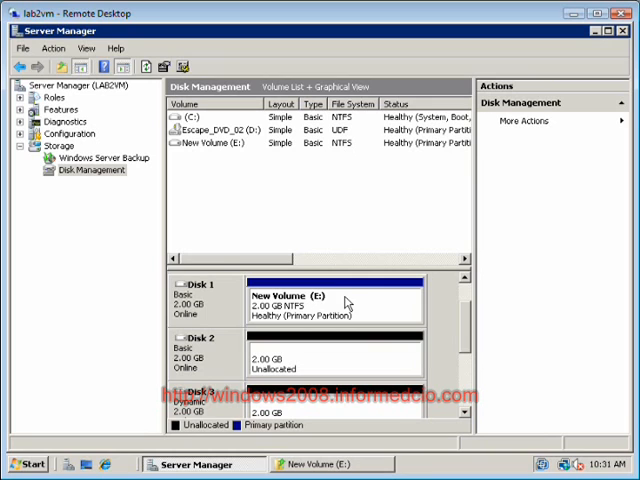
- Start the Extend Volume Wizard for New Volume (E:)
right_click(310, 304)
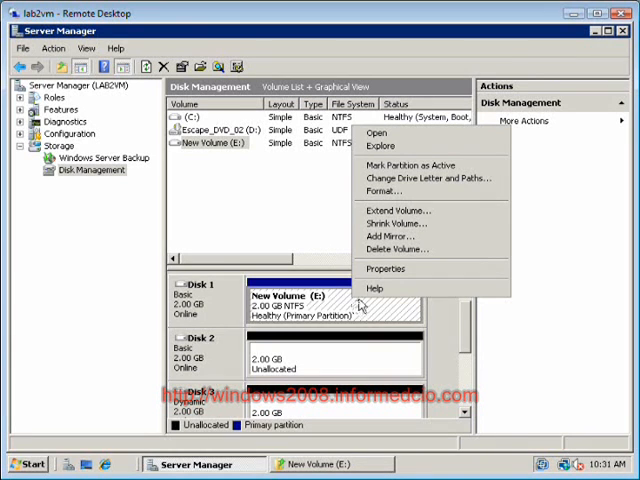
left_click(398, 208)
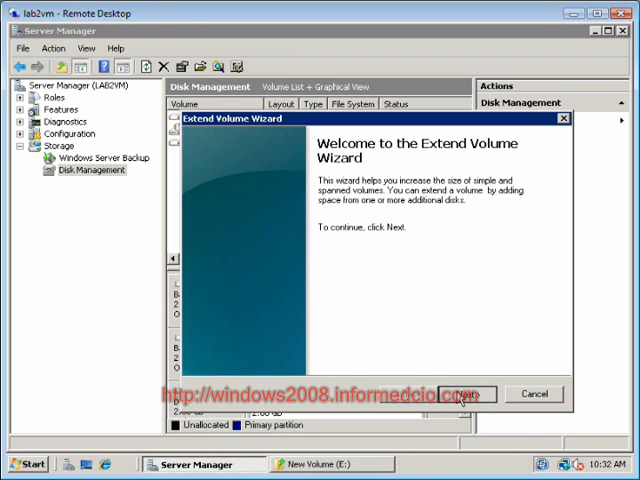
- Add all available disks (2, 3, 4) to extend E: and confirm their conversion to dynamic
left_click(468, 392)
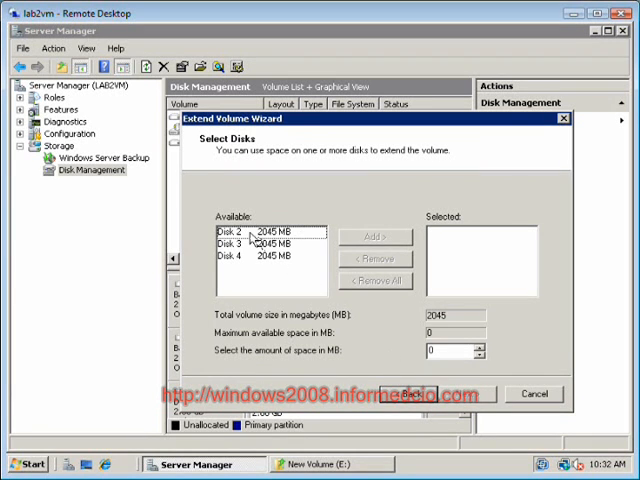
left_click(264, 234)
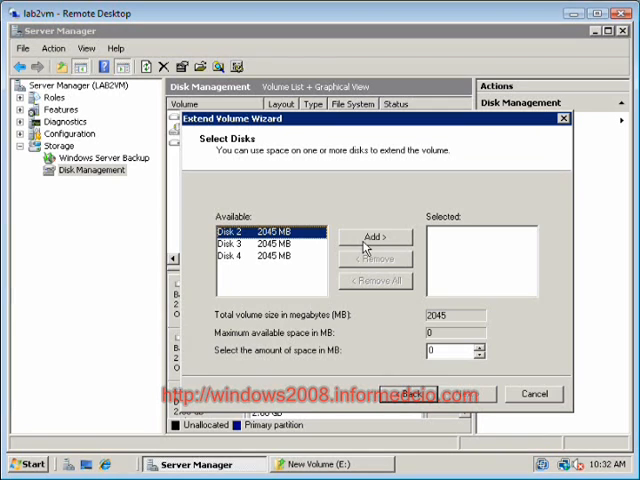
left_click(376, 236)
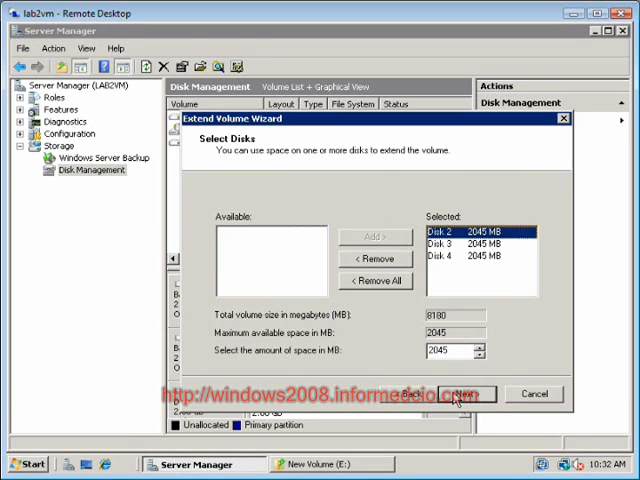
left_click(468, 392)
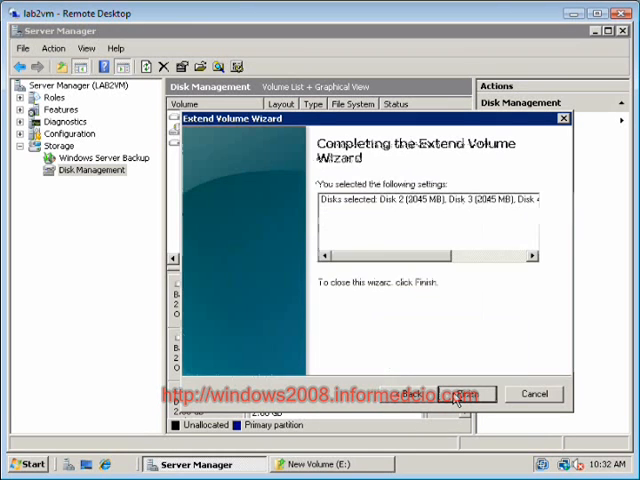
left_click(468, 392)
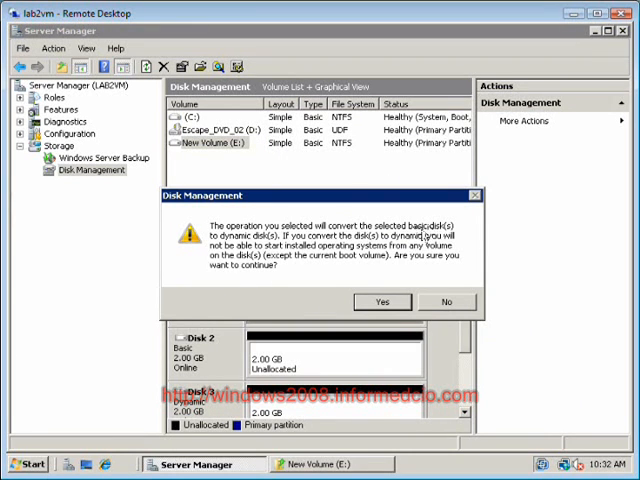
mouse_move(364, 302)
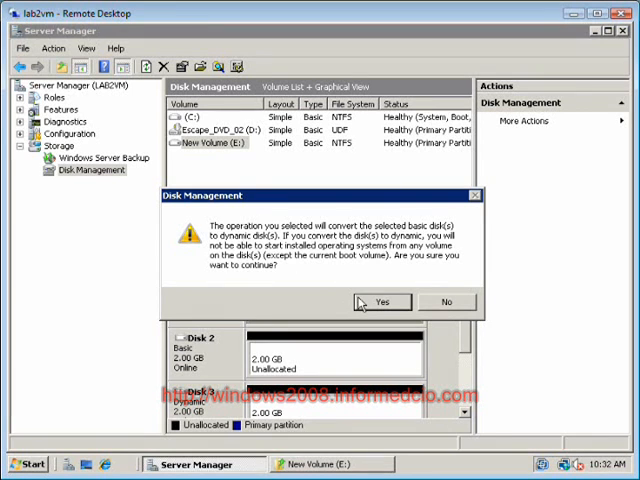
left_click(380, 300)
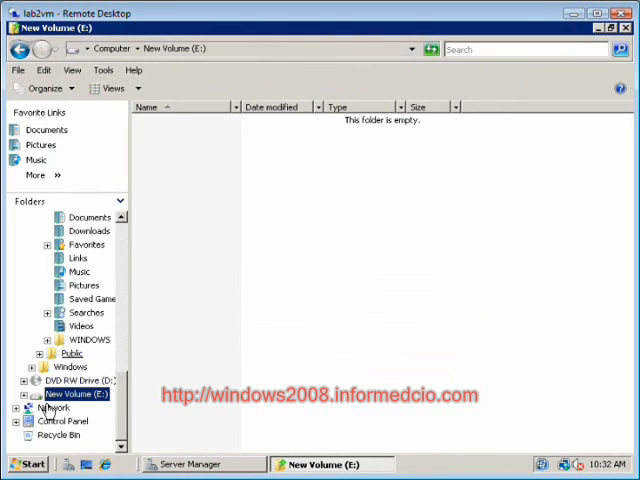
- View New Volume (E:) properties confirming about 7.98 GB capacity, then close them
right_click(76, 394)
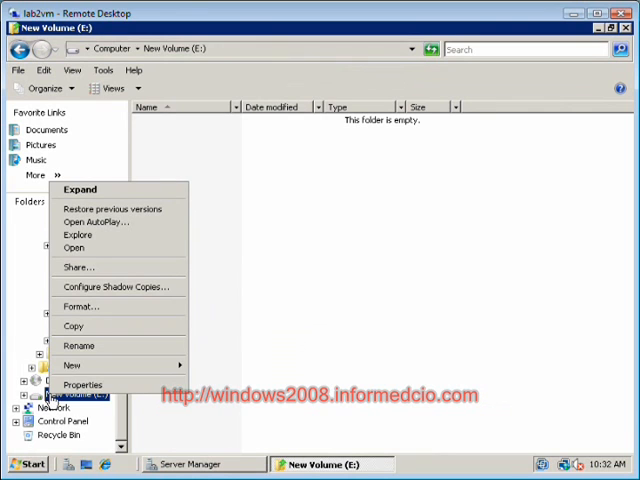
left_click(82, 384)
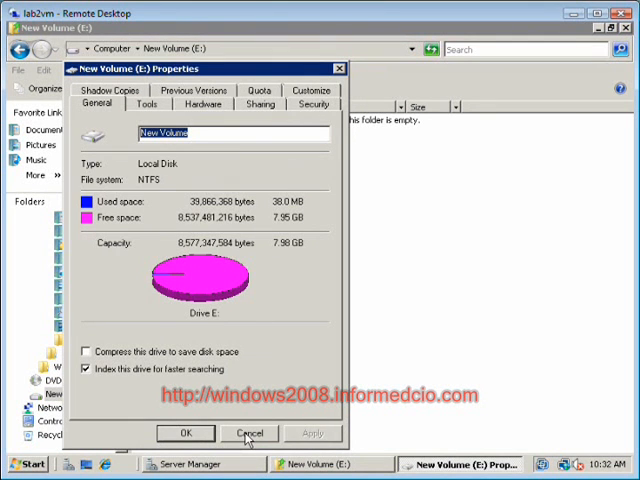
left_click(250, 432)
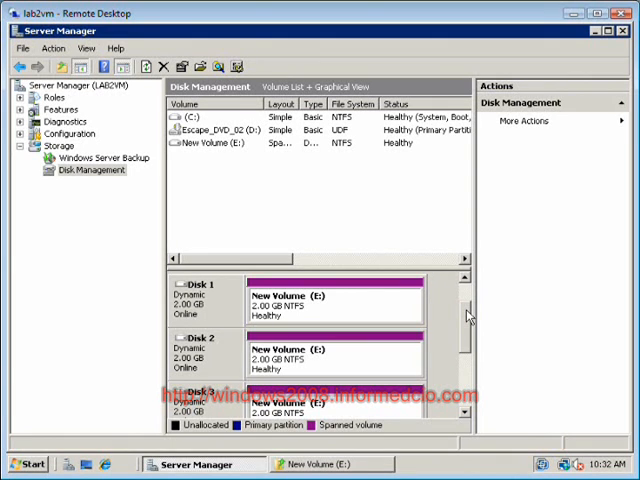
mouse_move(300, 290)
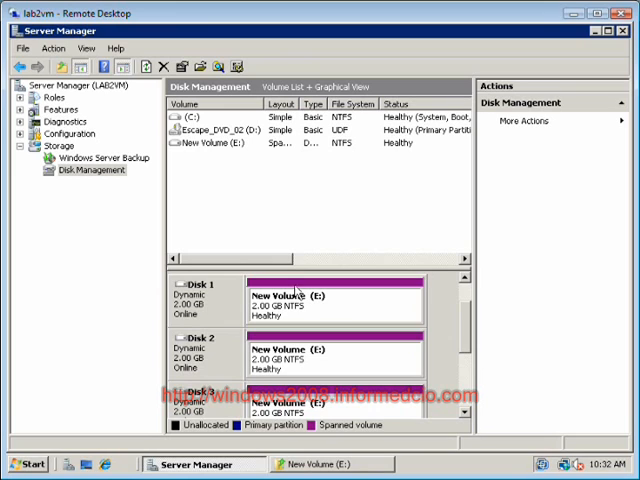
mouse_move(344, 304)
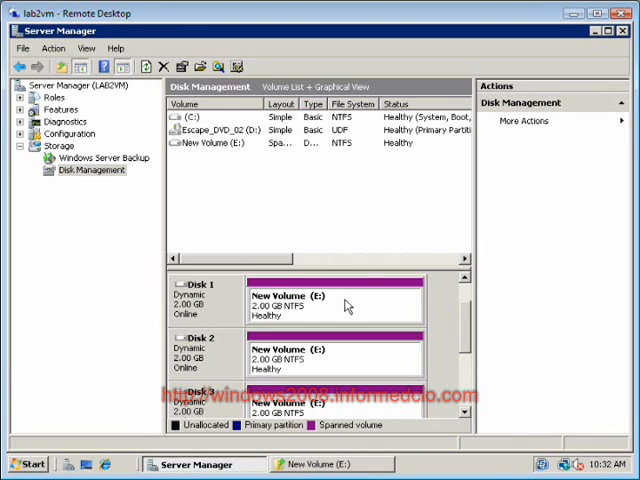
- Shrink New Volume (E:) by the maximum amount down to about 2 GB
right_click(330, 300)
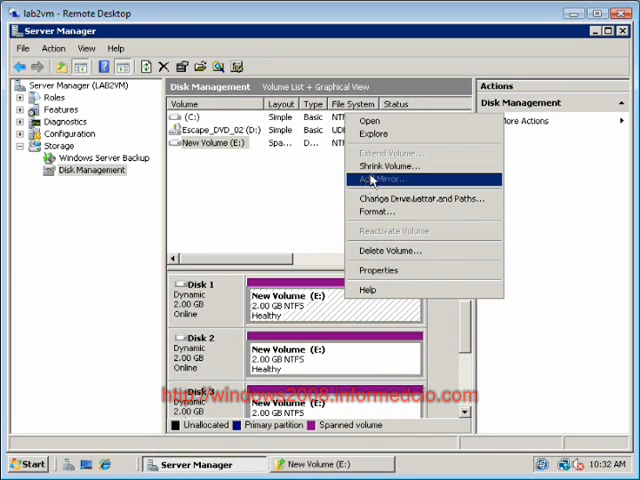
left_click(388, 164)
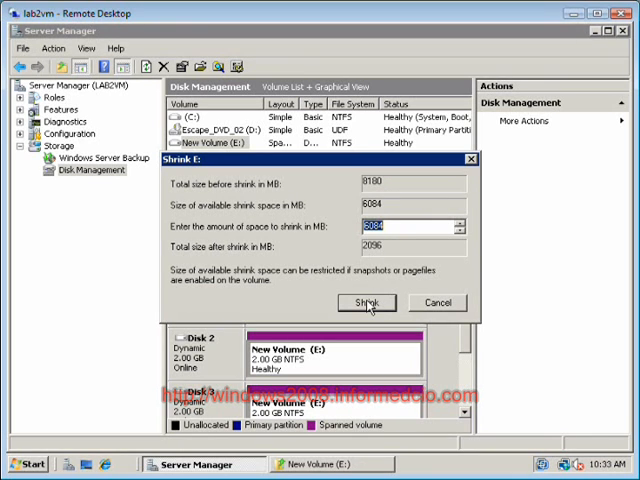
left_click(366, 304)
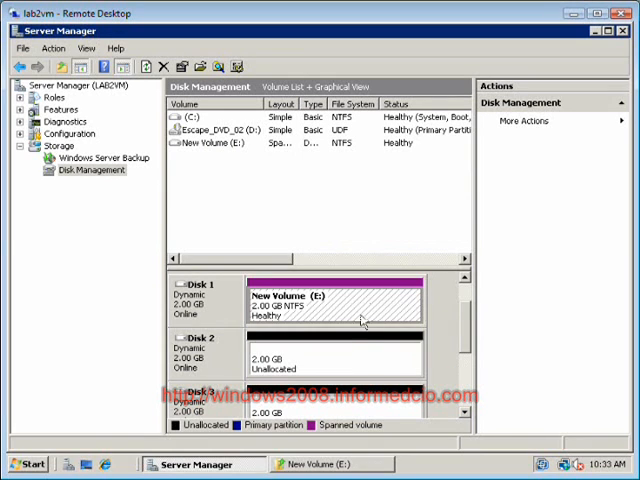
mouse_move(336, 352)
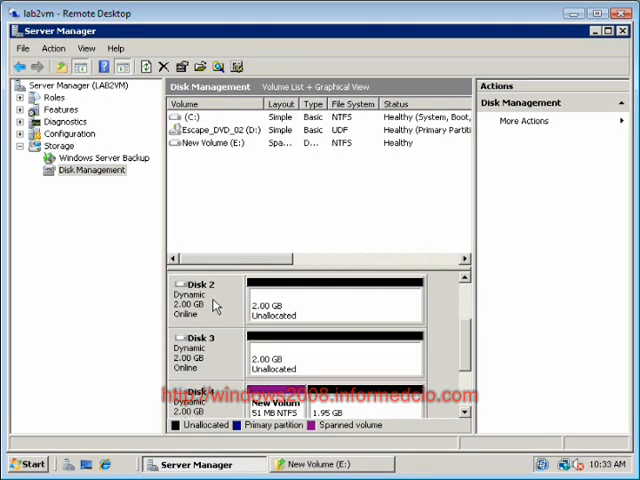
mouse_move(216, 400)
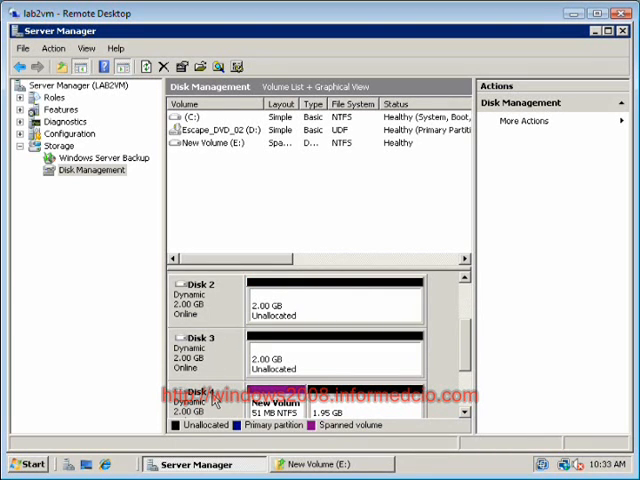
mouse_move(212, 392)
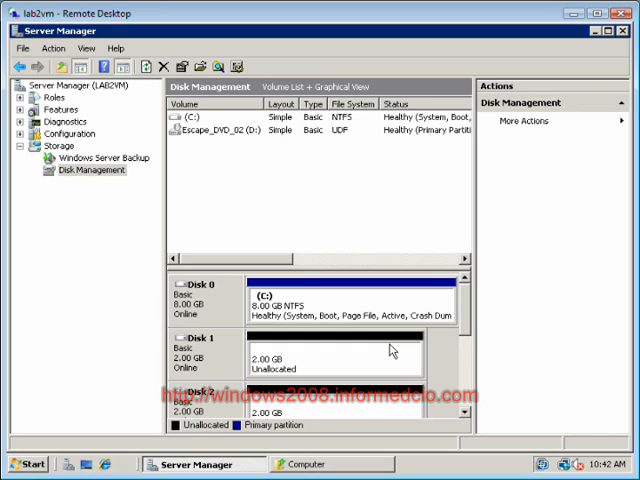
mouse_move(422, 340)
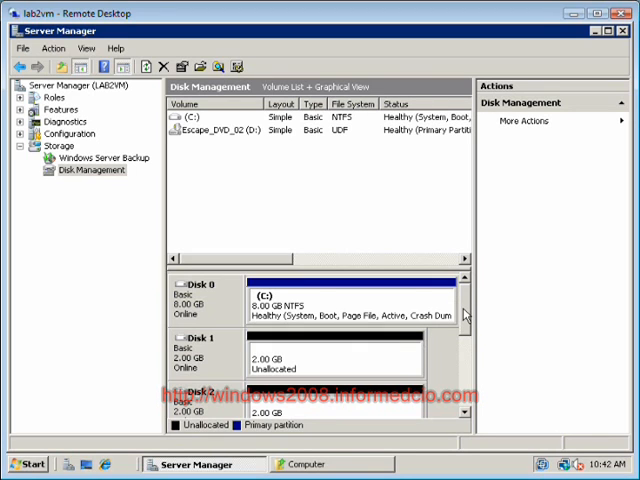
- Bring up the new-volume options for Disk 1's unallocated space
scroll("down", 3)
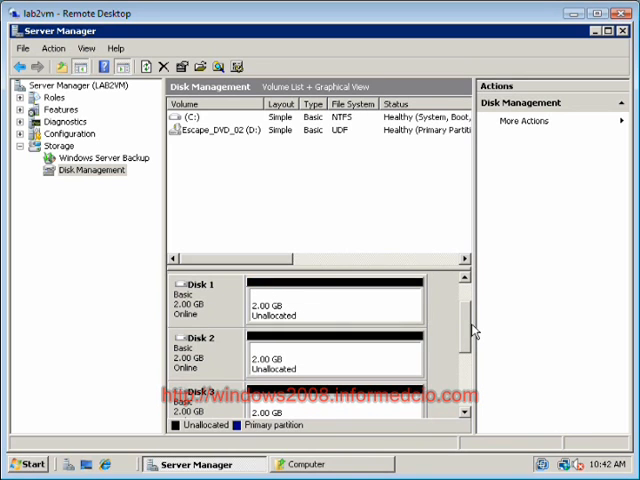
right_click(330, 304)
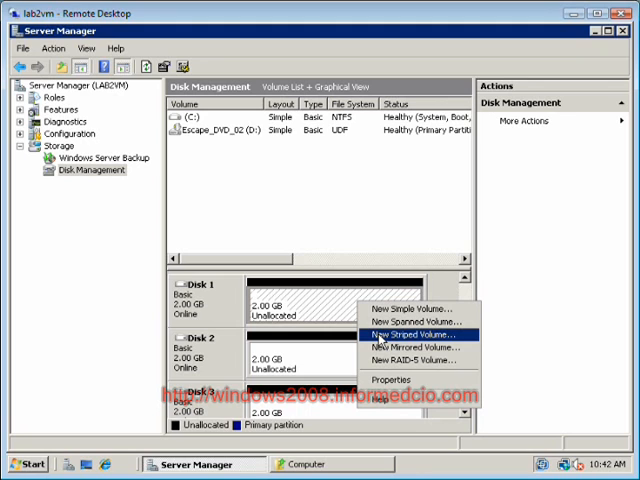
- Create a striped NTFS volume E: across Disks 1, 2 and 3 and confirm converting them to dynamic
left_click(416, 334)
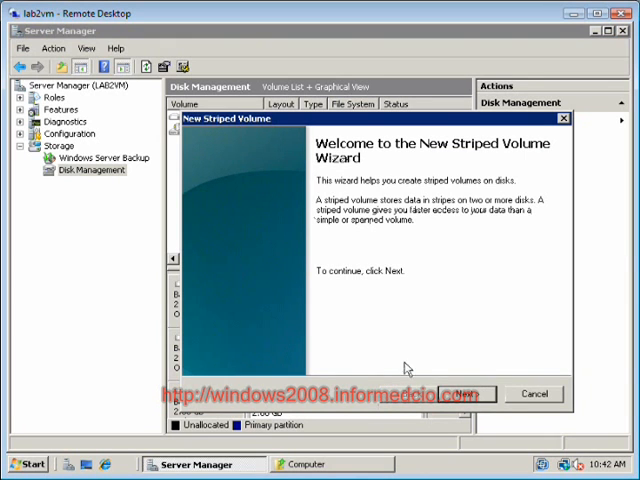
left_click(466, 392)
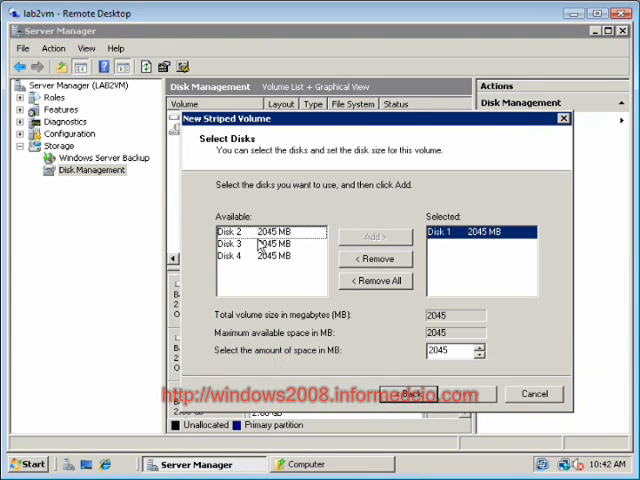
left_click(376, 236)
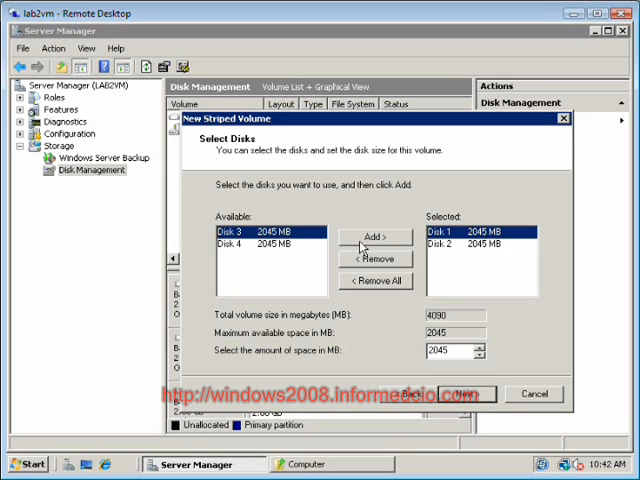
left_click(376, 236)
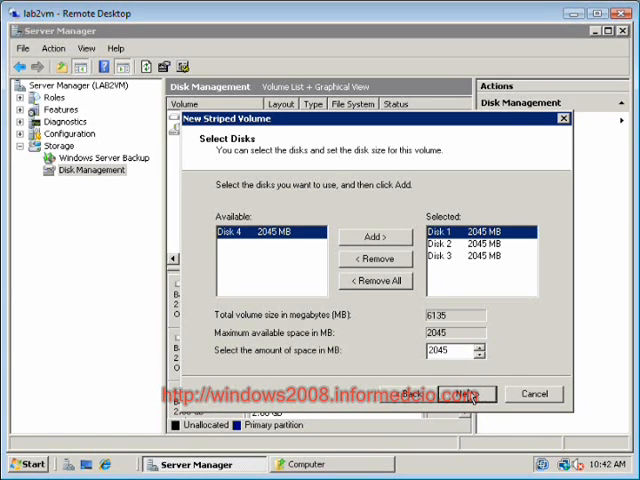
left_click(468, 392)
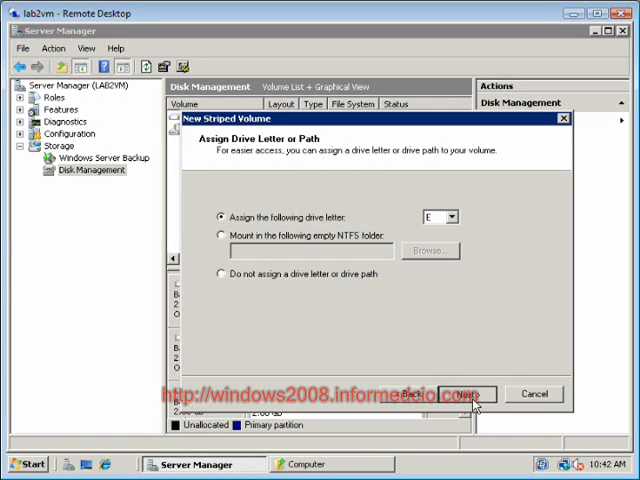
left_click(466, 392)
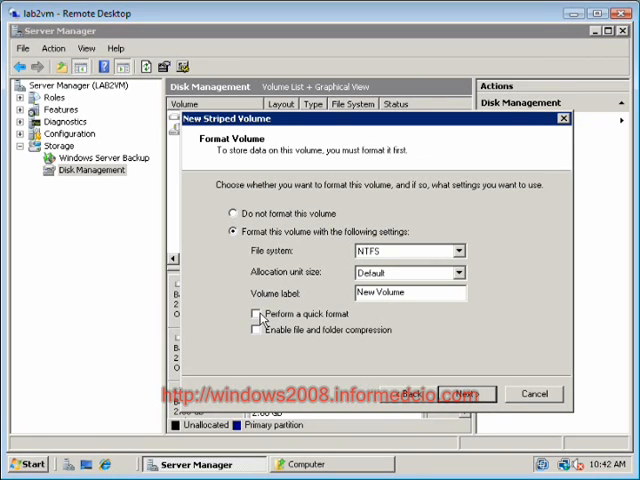
left_click(468, 392)
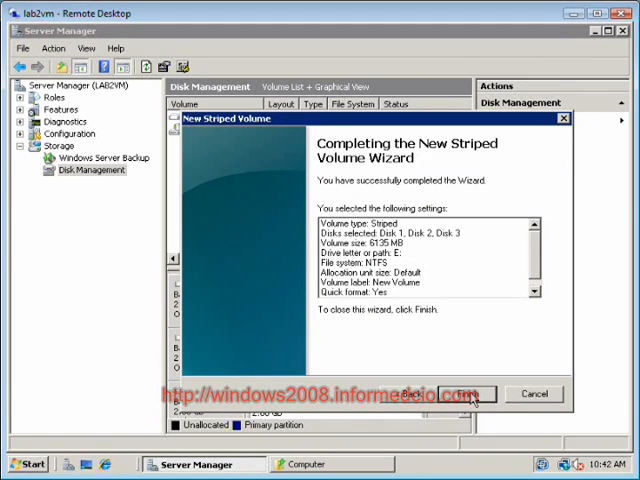
left_click(468, 392)
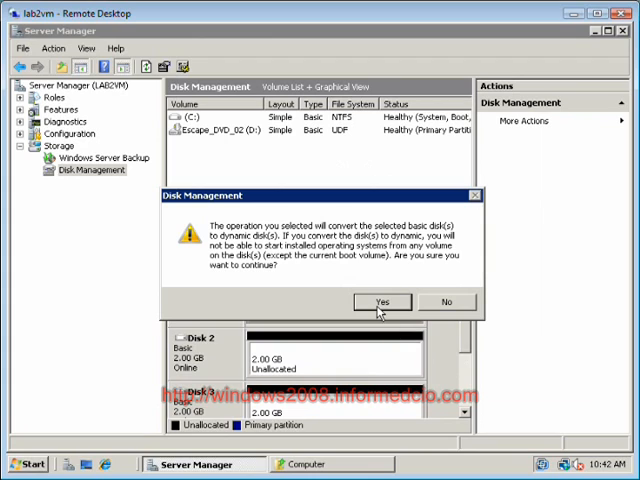
left_click(380, 302)
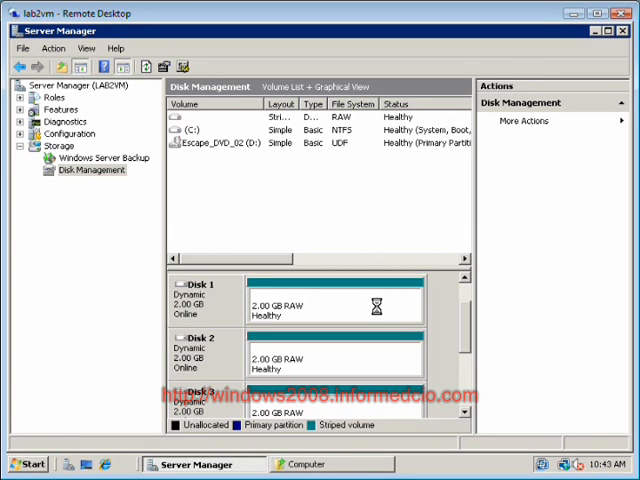
- Browse into the empty New Volume (E:) from Computer, then view the striped E: volume back in Disk Management
left_click(308, 464)
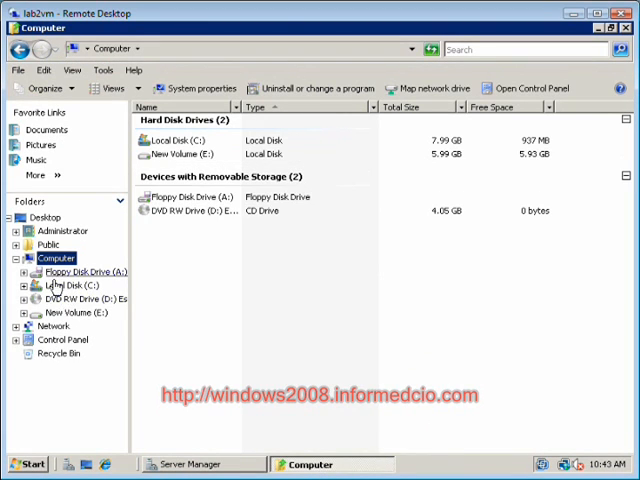
right_click(74, 312)
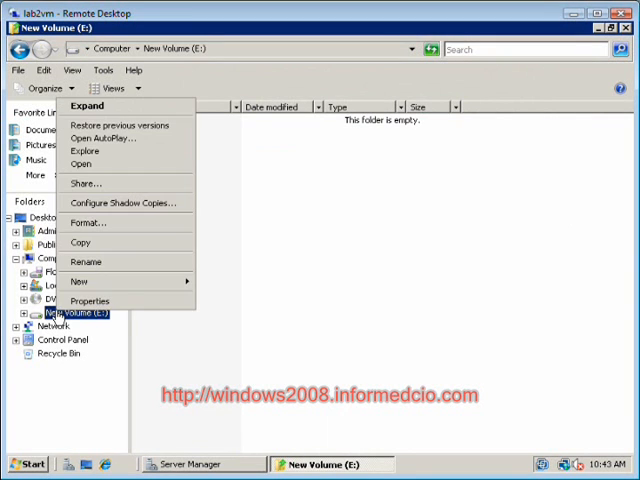
left_click(90, 300)
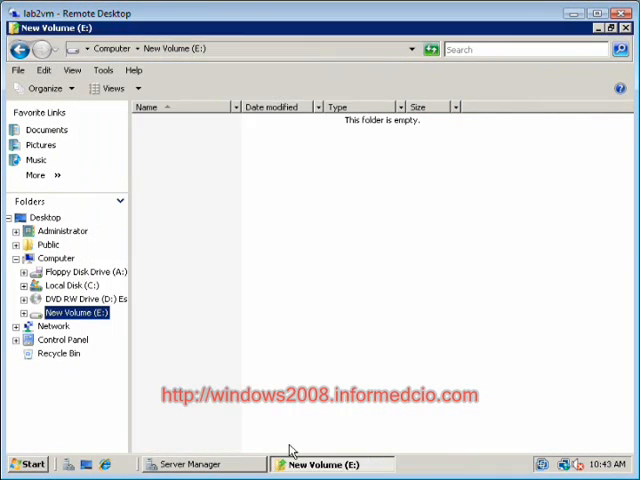
left_click(196, 464)
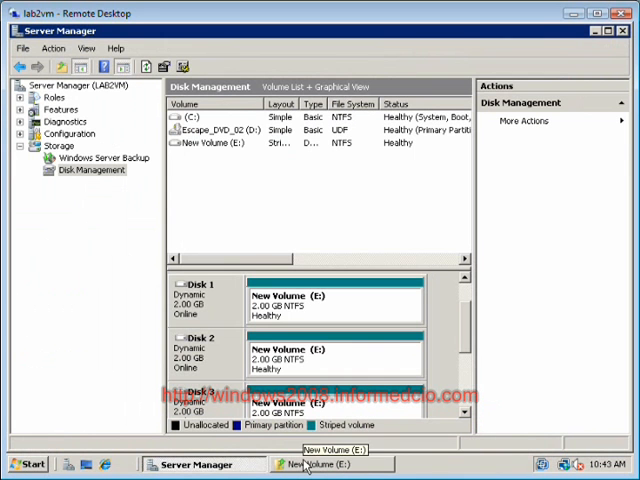
scroll("down", 3)
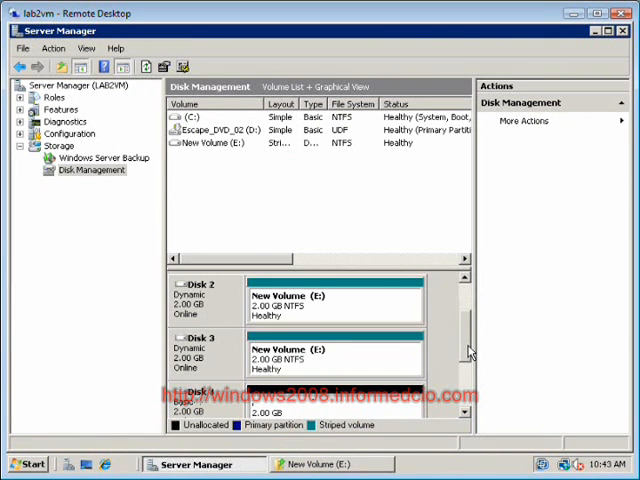